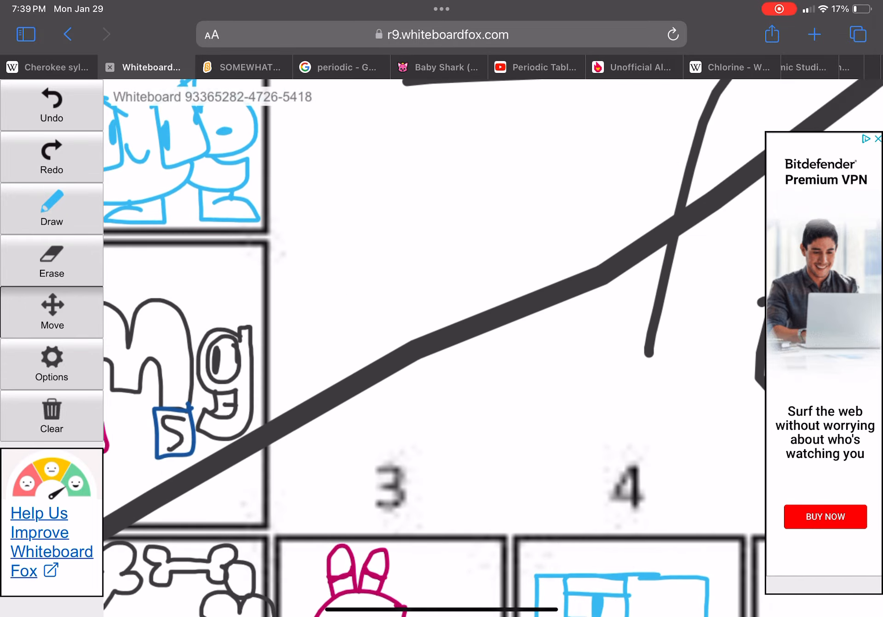
# Pan the whiteboard from the Mg square to the purple Mo and magenta No characters
pyautogui.scroll(-3)
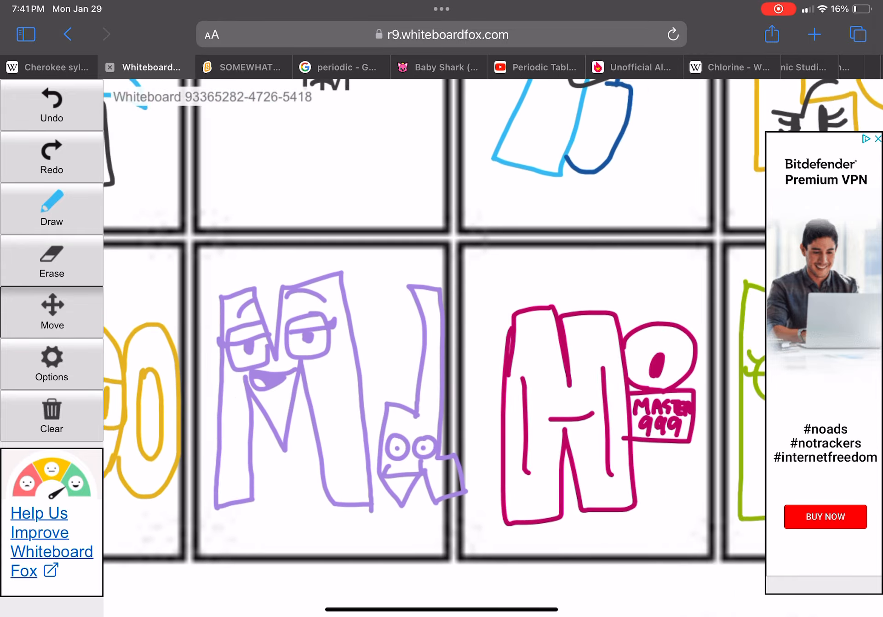
pyautogui.scroll(-3)
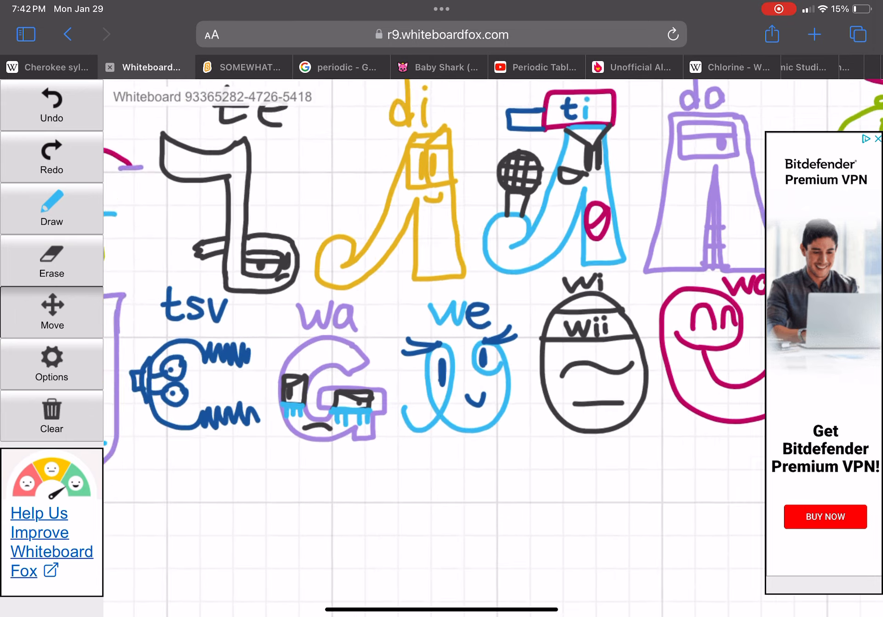
# Pan to the Cherokee tsv, wa, we, wi drawings and zoom onto a thick dark stroke
pyautogui.click(51, 416)
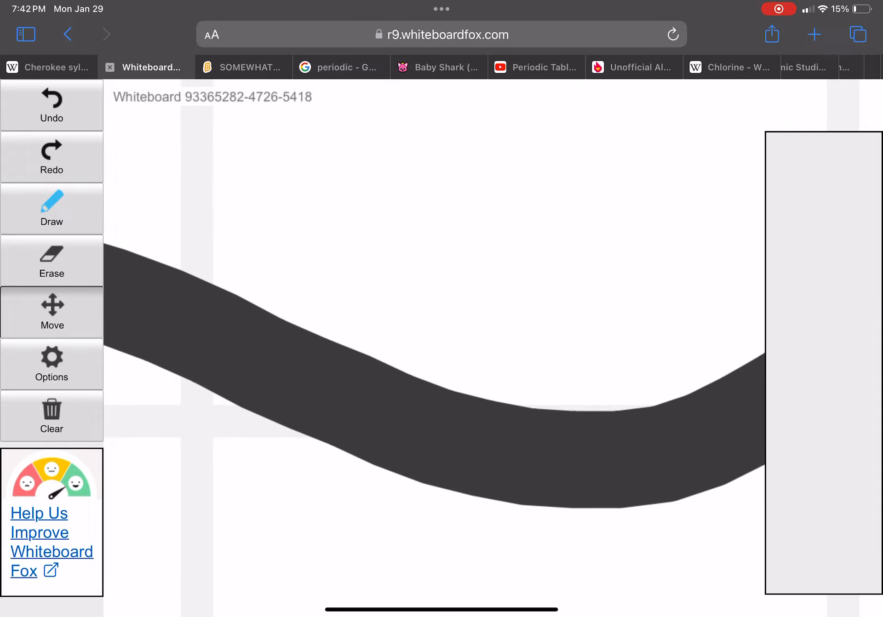